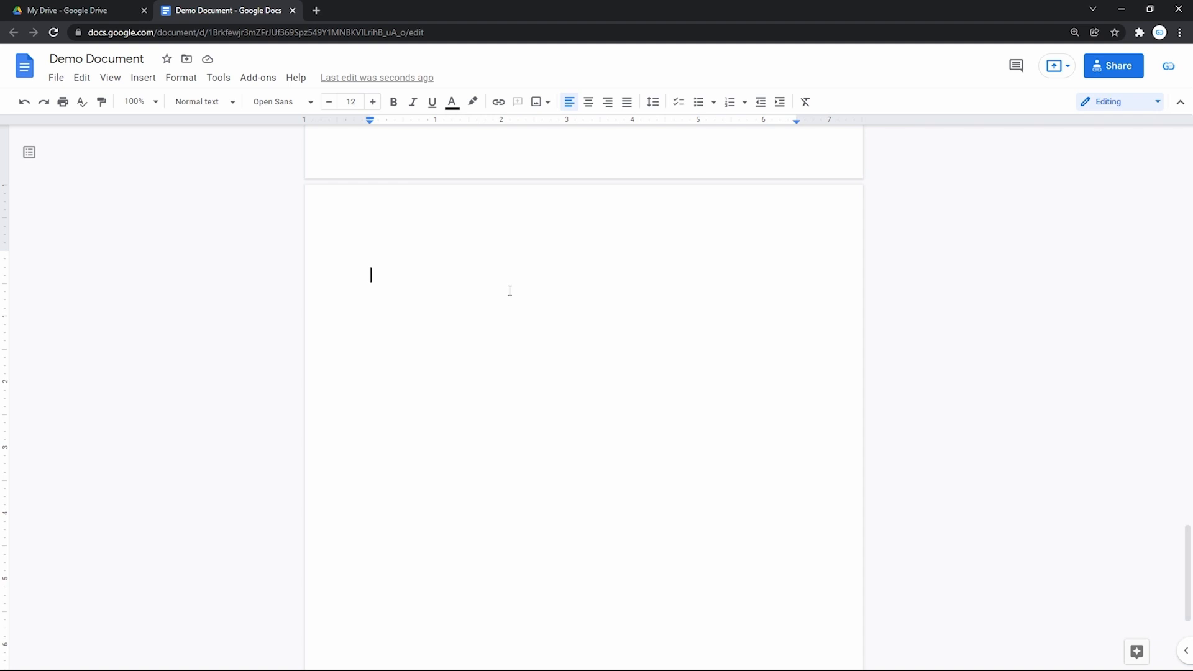
{"action": "mouse_move", "coordinate": [416, 244]}
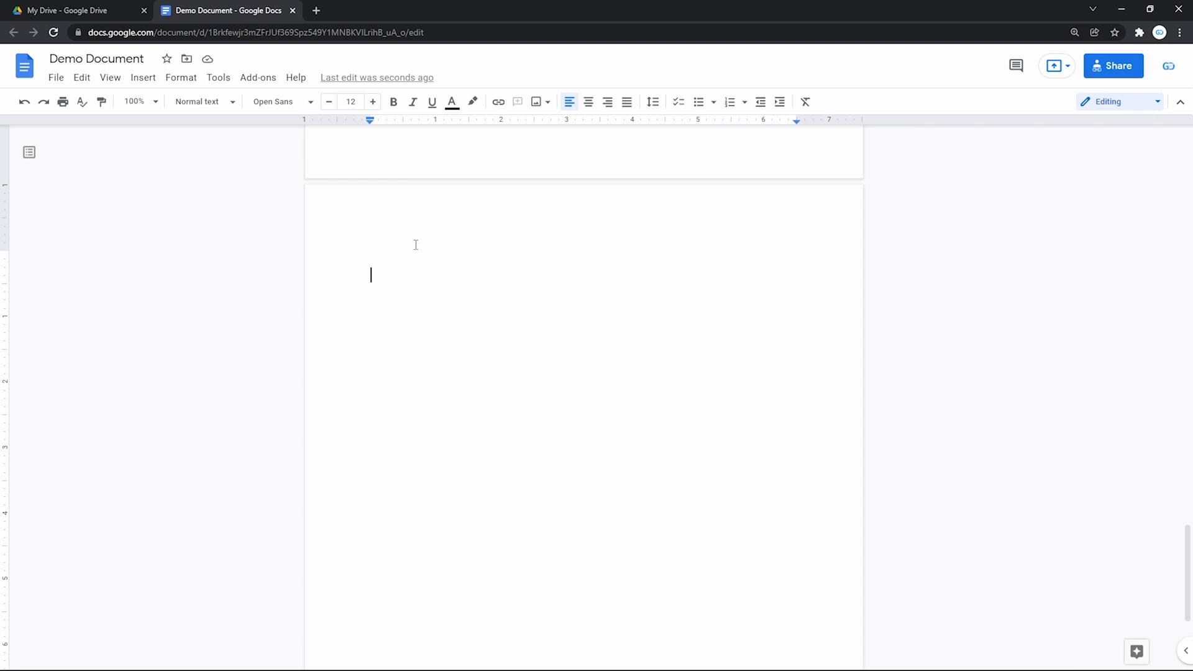
Insert an empty table of 8 columns by 7 rows
{"action": "left_click", "coordinate": [142, 77]}
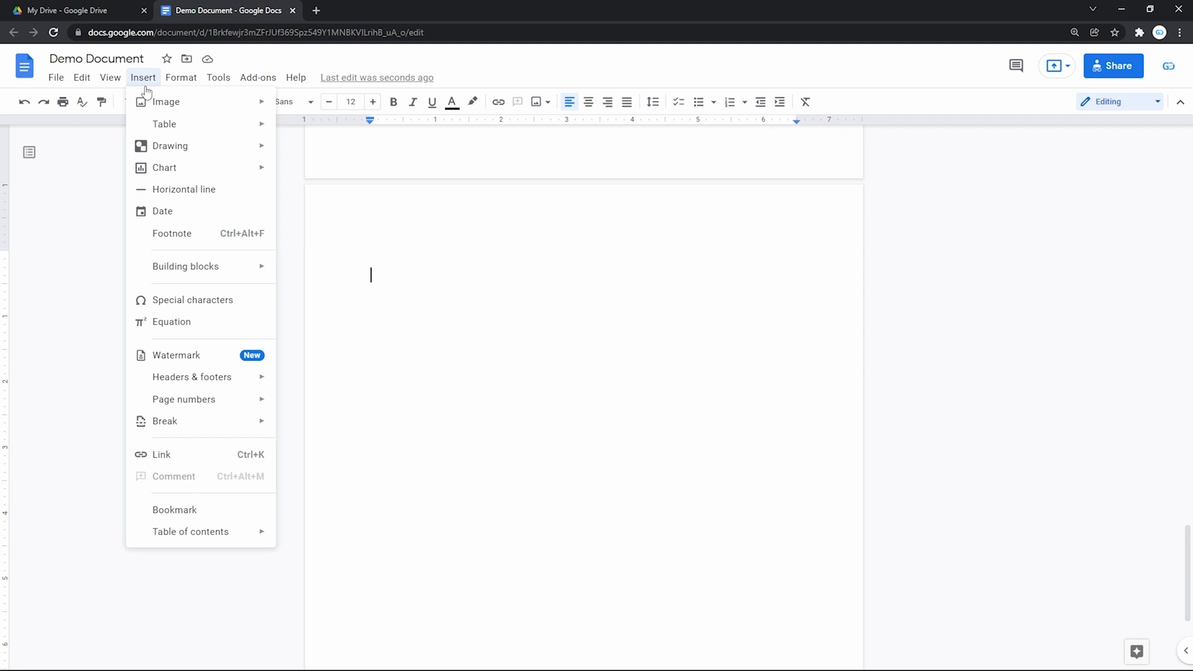
{"action": "mouse_move", "coordinate": [163, 124]}
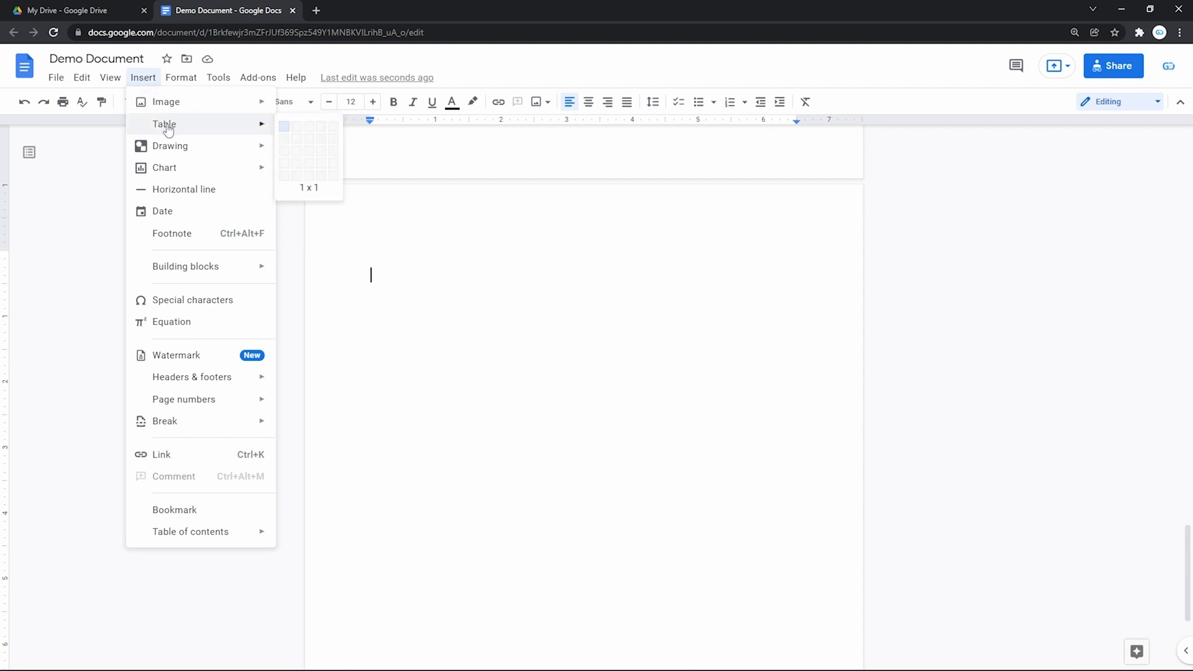
{"action": "mouse_move", "coordinate": [295, 131]}
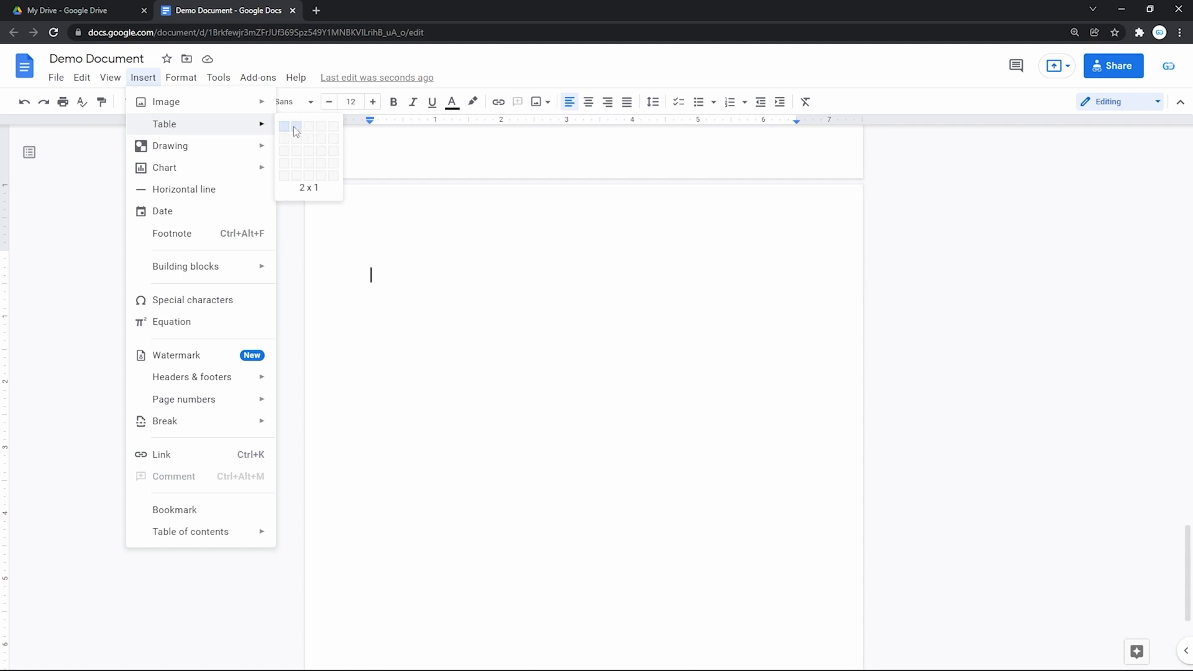
{"action": "mouse_move", "coordinate": [373, 182]}
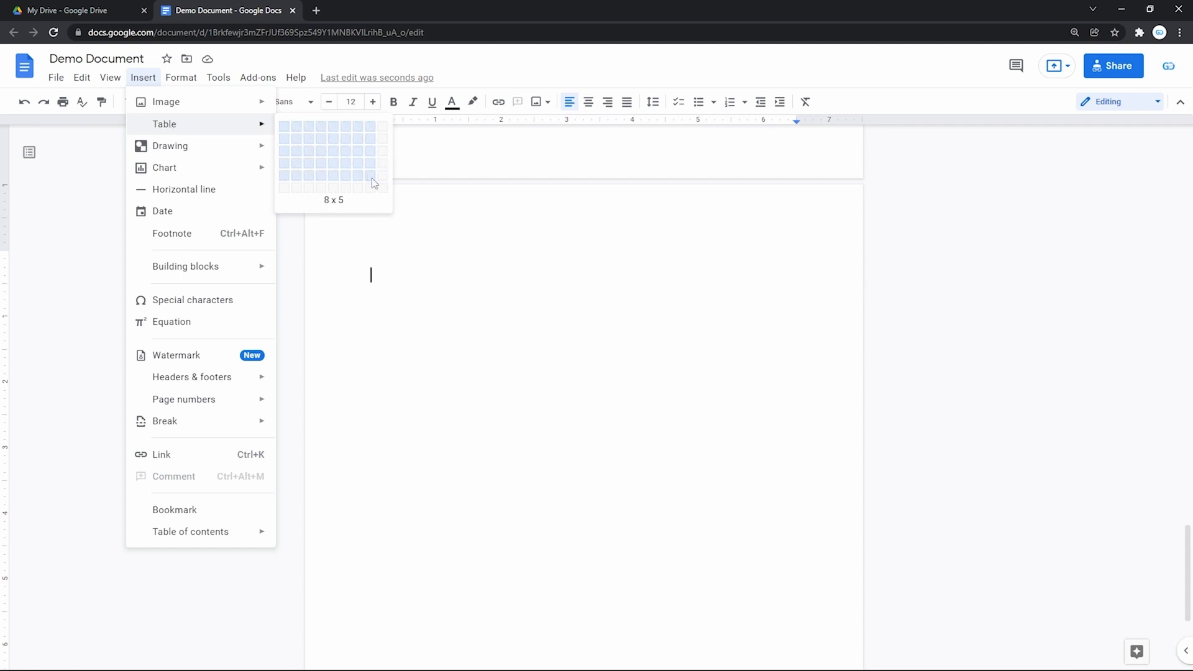
{"action": "mouse_move", "coordinate": [370, 207]}
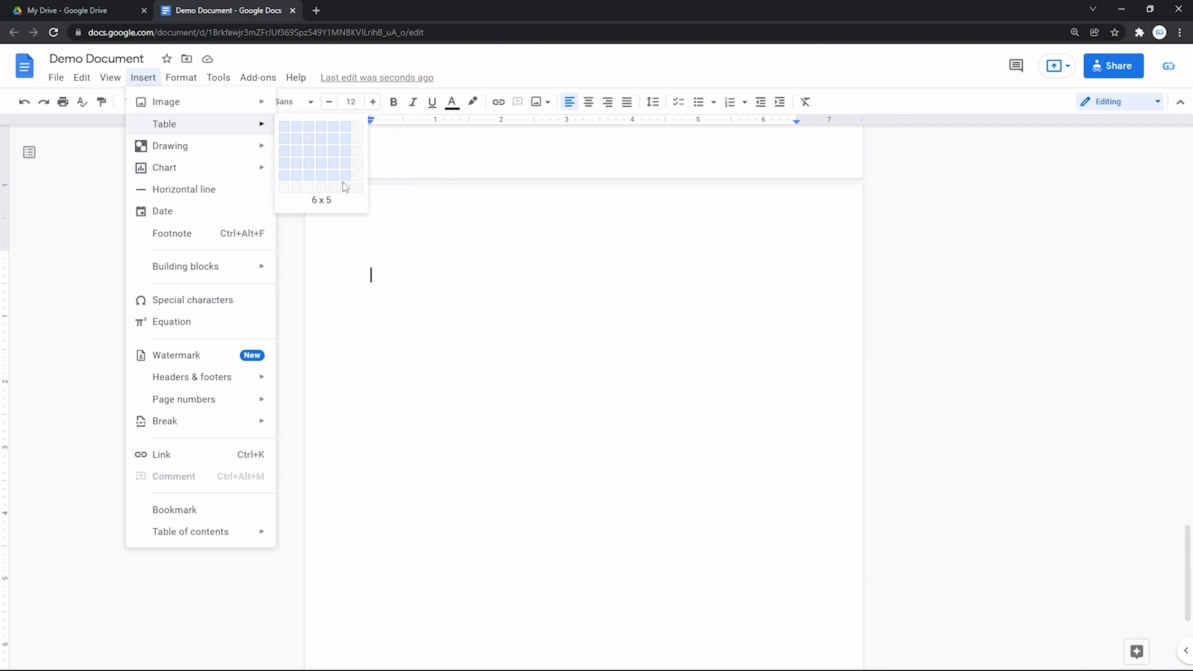
{"action": "mouse_move", "coordinate": [370, 207]}
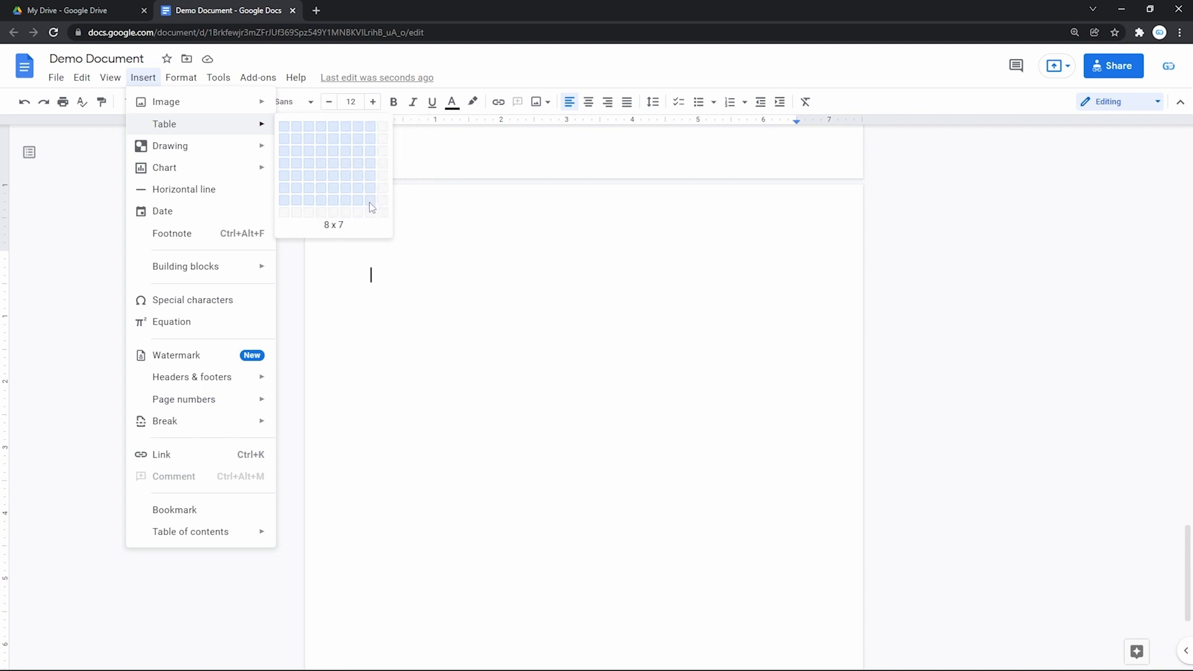
{"action": "left_click", "coordinate": [370, 207]}
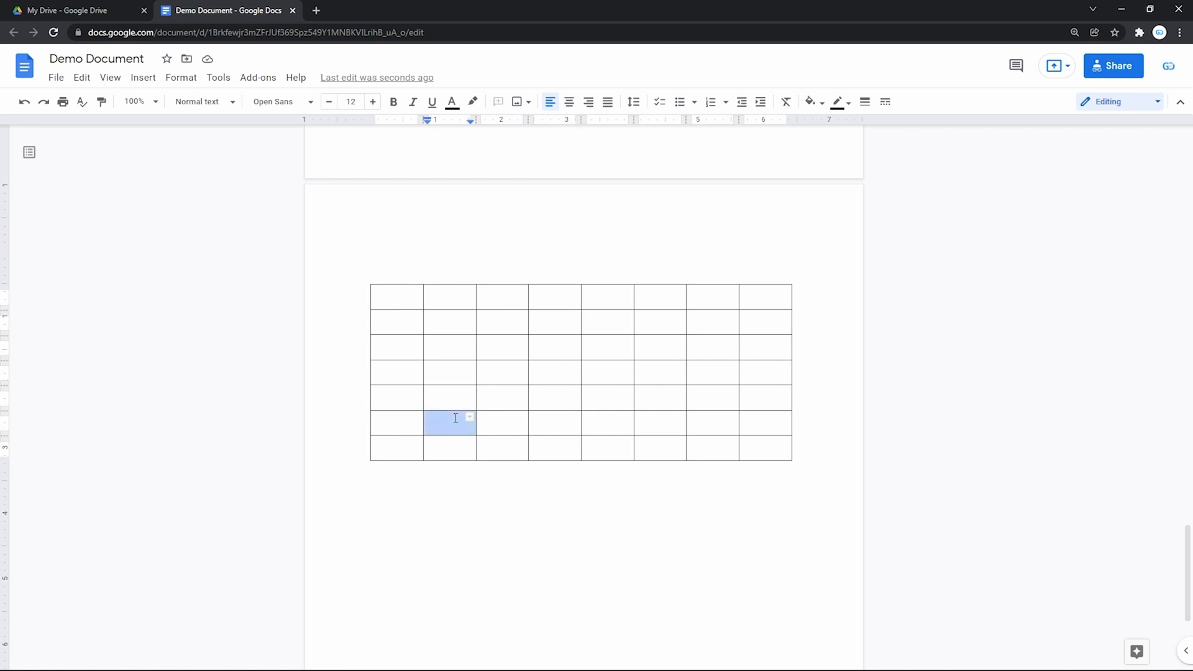
Delete one table row, then call up cell options to delete a column
{"action": "right_click", "coordinate": [455, 418]}
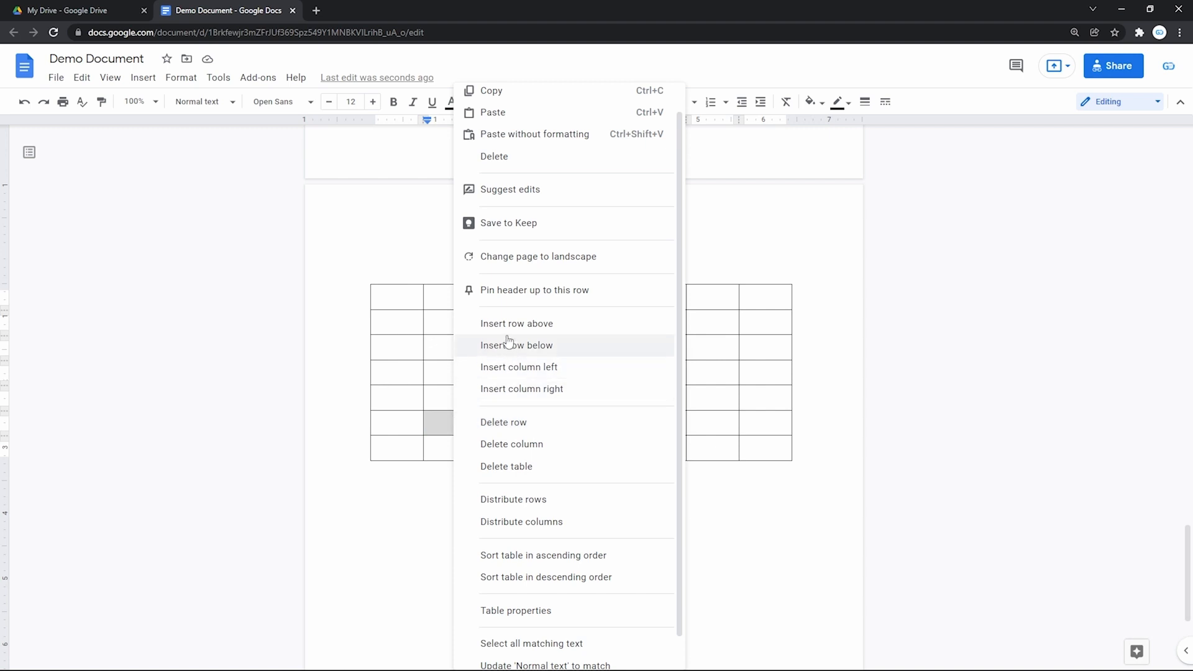
{"action": "left_click", "coordinate": [516, 345]}
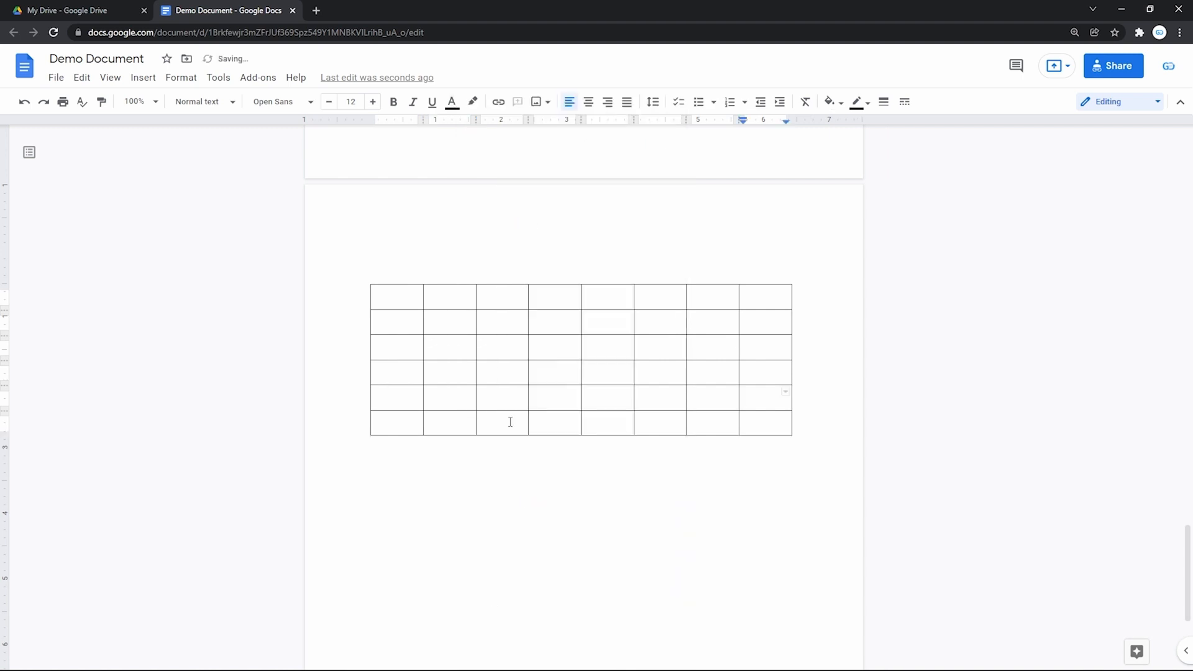
{"action": "right_click", "coordinate": [509, 399]}
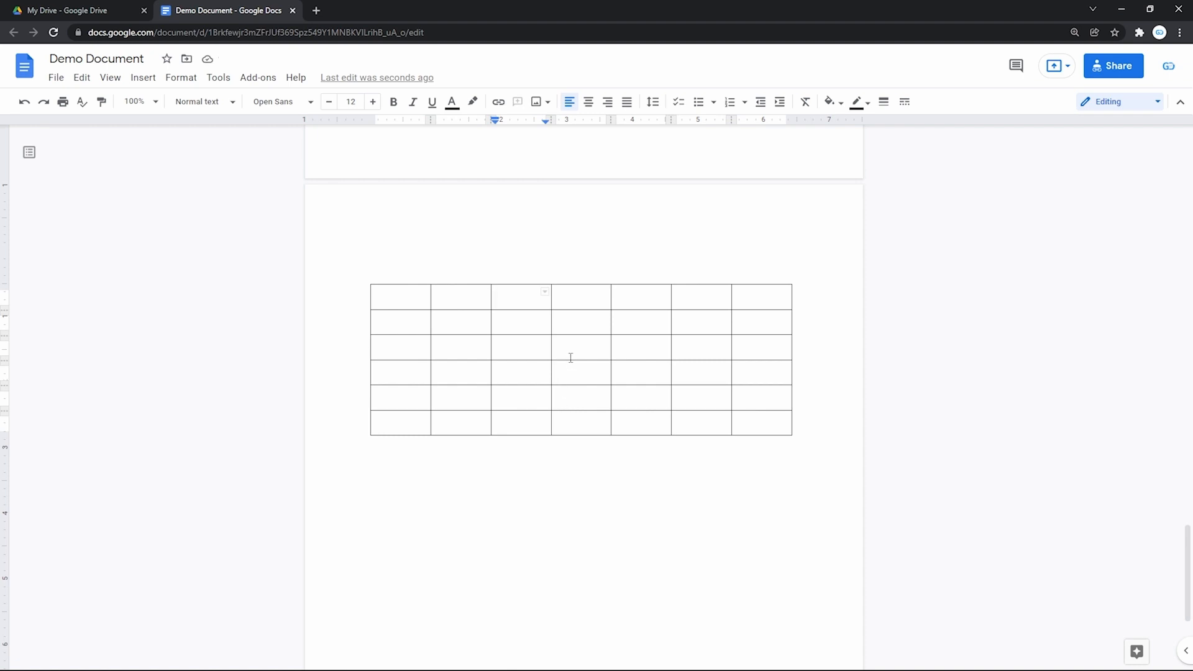
Delete the entire table from page two via the cell context menu
{"action": "right_click", "coordinate": [580, 349]}
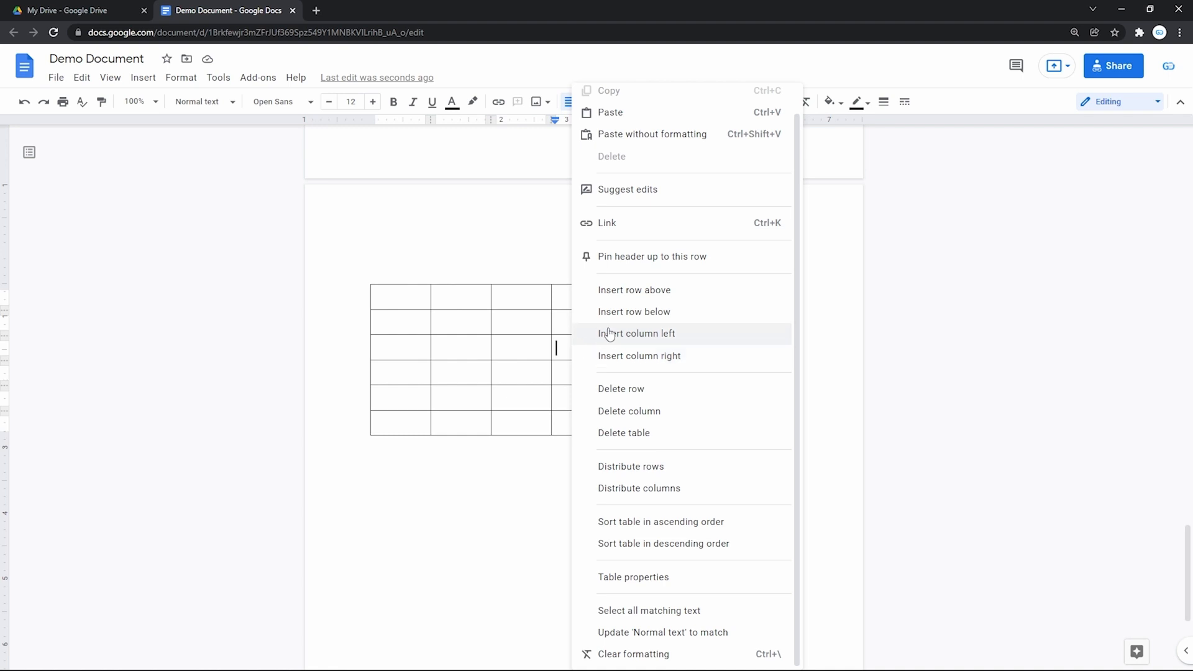
{"action": "mouse_move", "coordinate": [637, 433]}
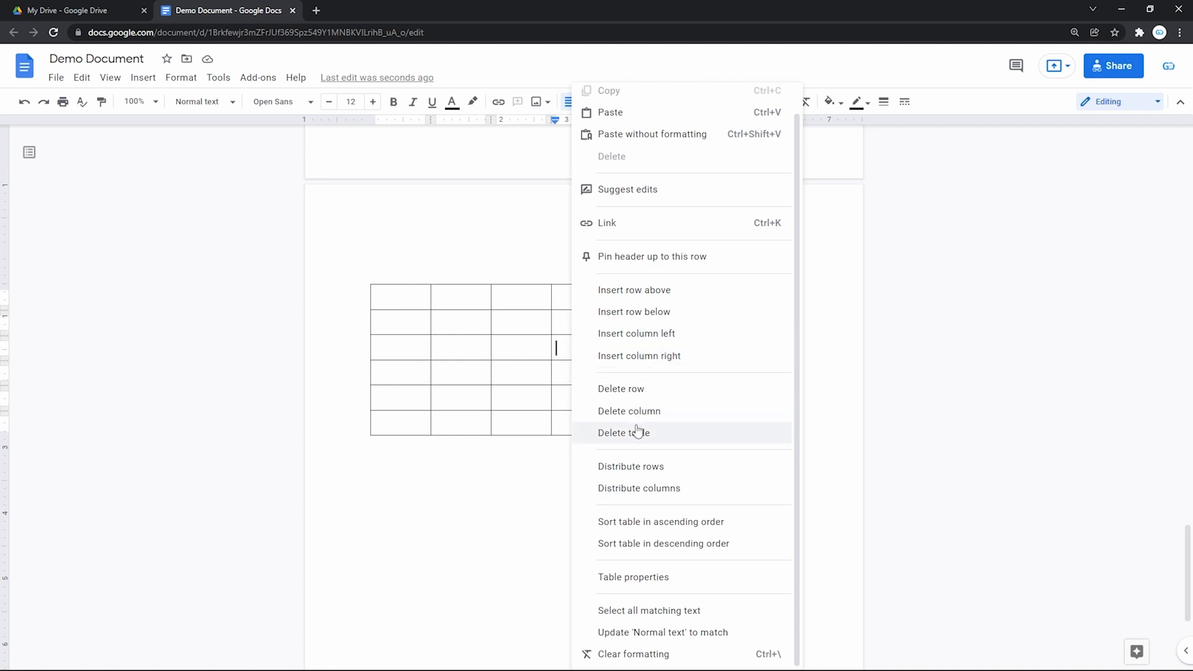
{"action": "left_click", "coordinate": [624, 433]}
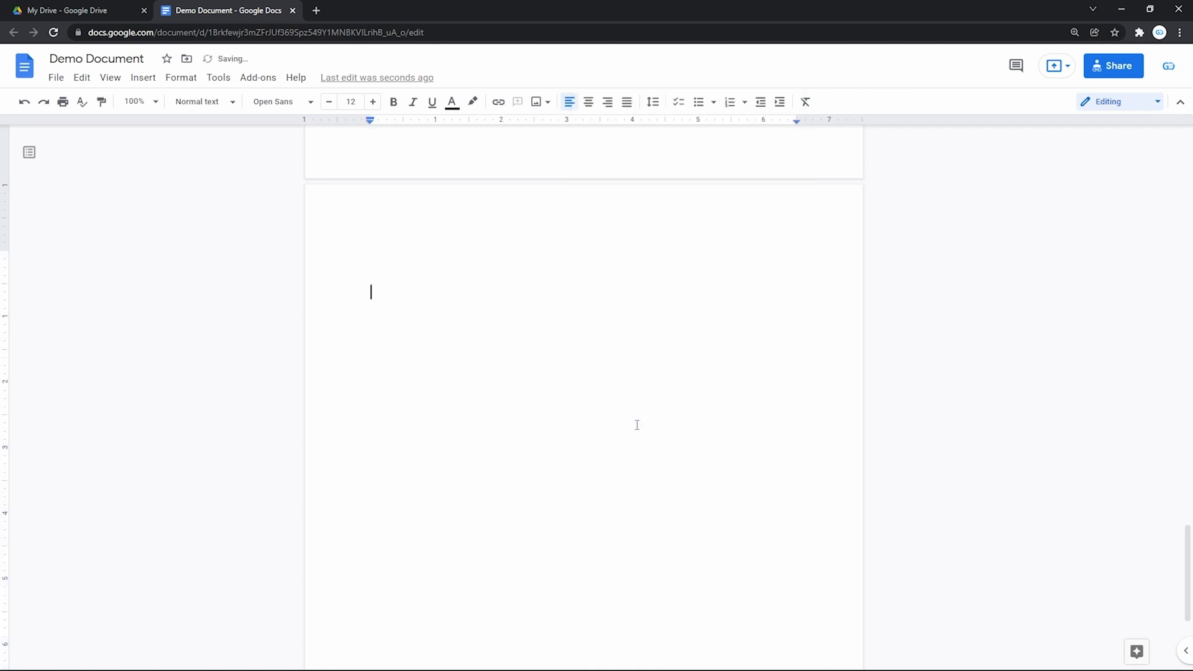